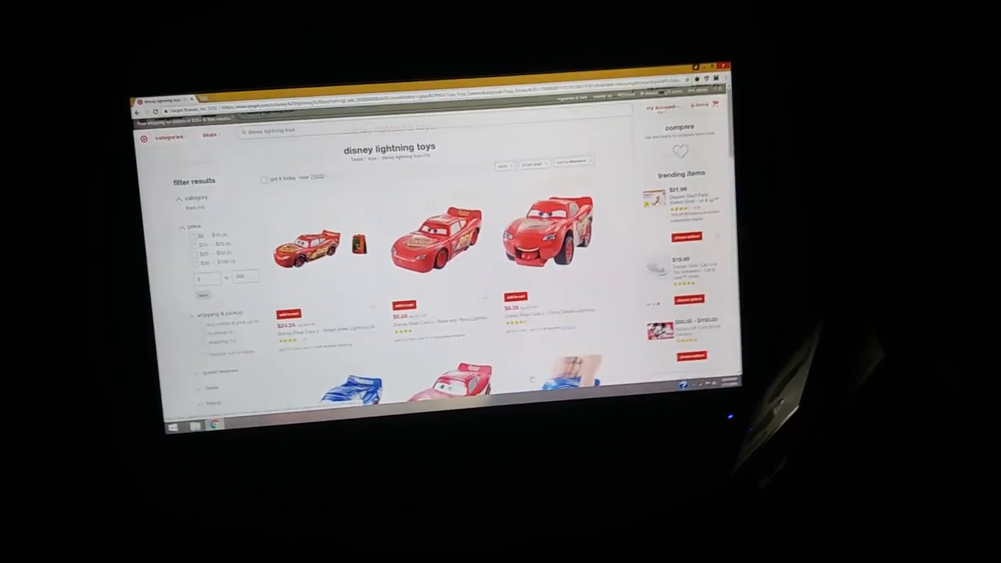
scroll("down", 3)
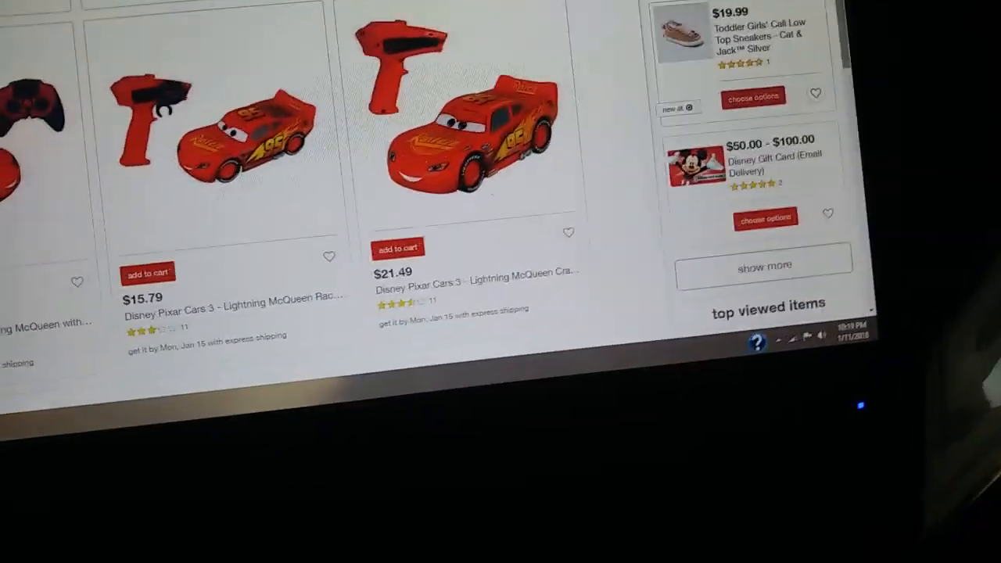
scroll("down", 3)
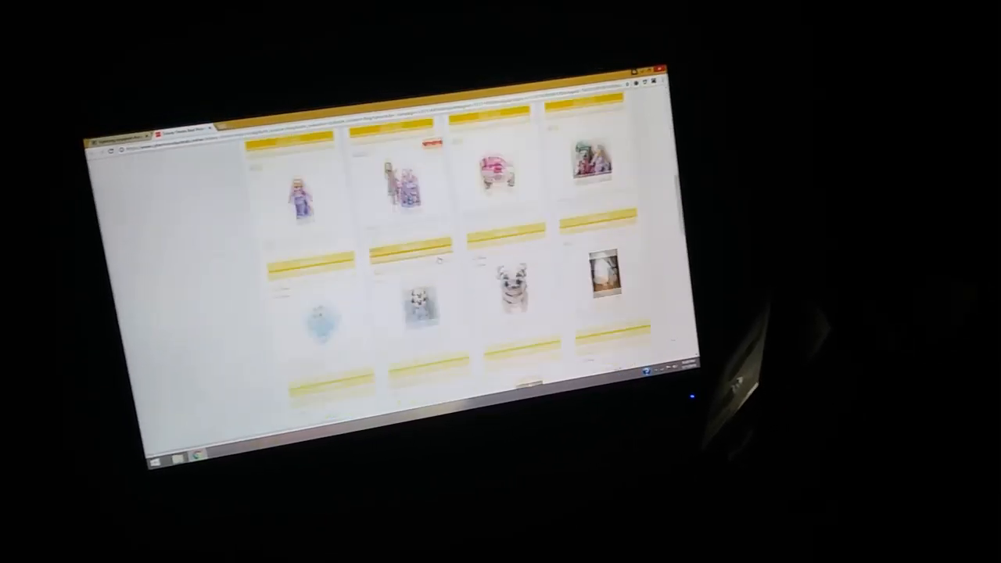
scroll("down", 3)
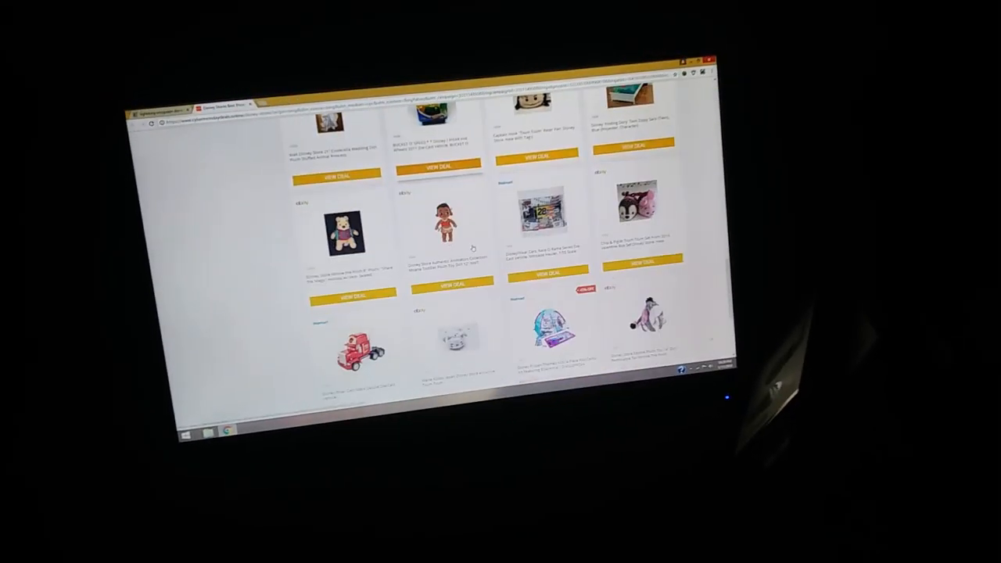
scroll("down", 3)
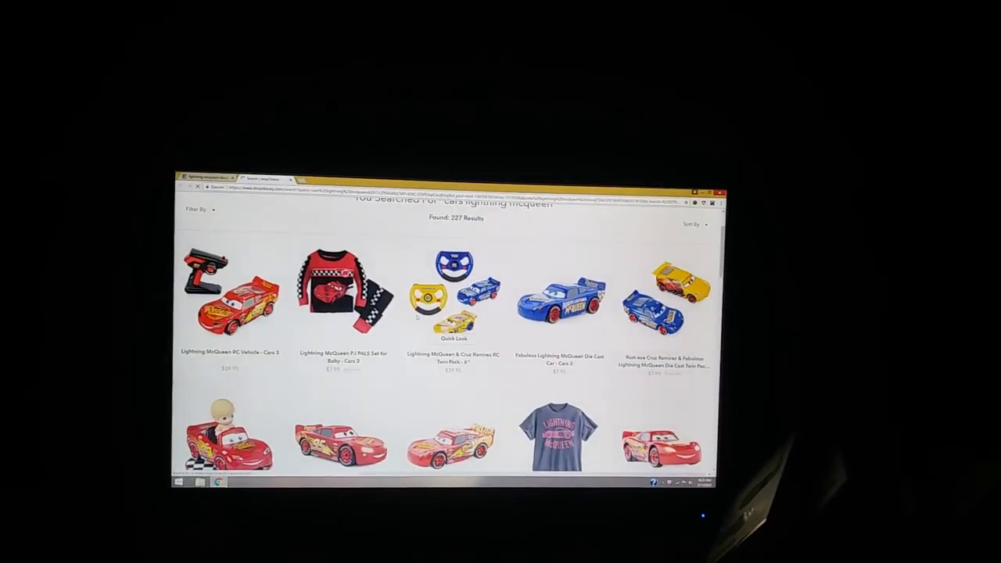
scroll("down", 3)
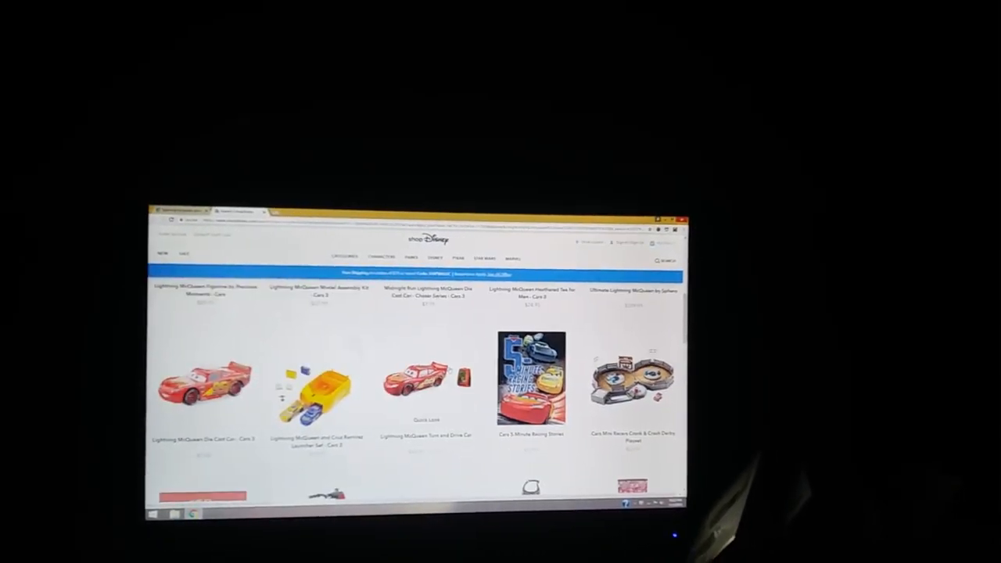
scroll("down", 3)
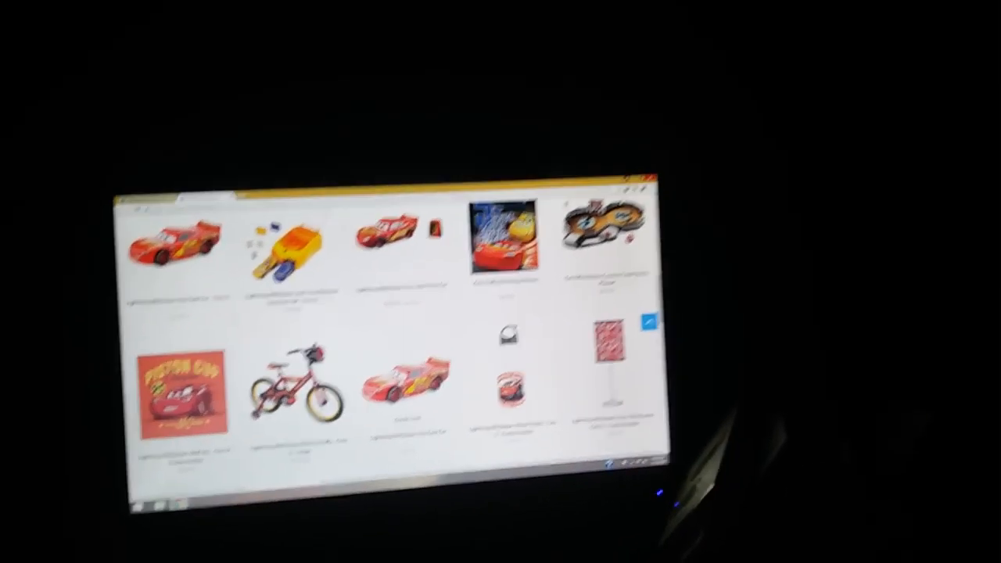
scroll("down", 3)
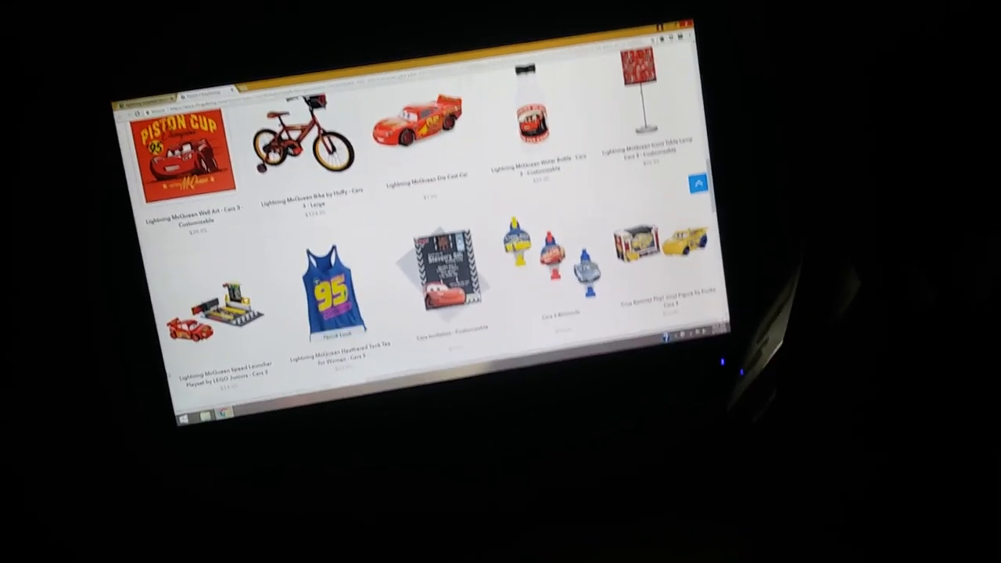
scroll("down", 3)
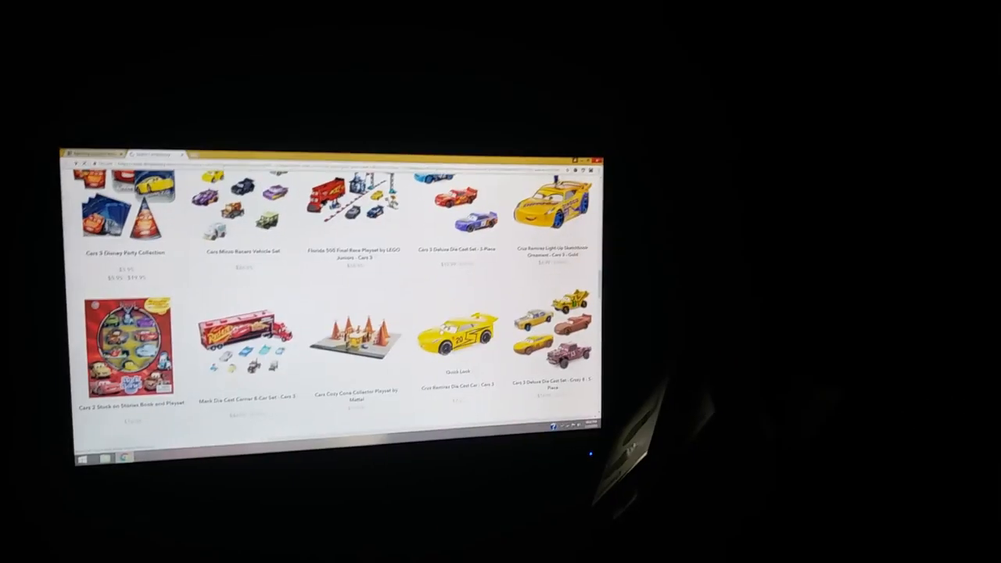
scroll("down", 3)
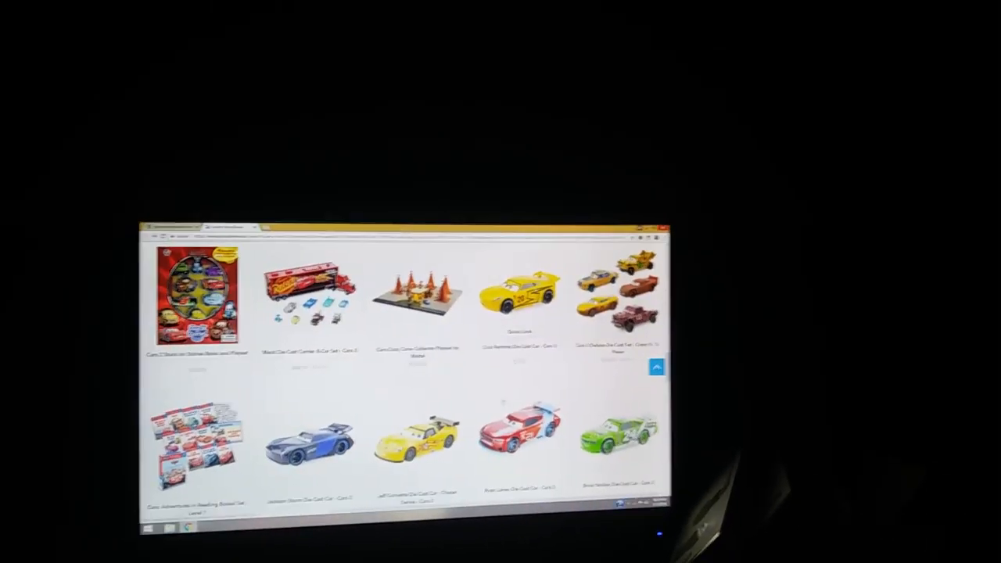
scroll("down", 3)
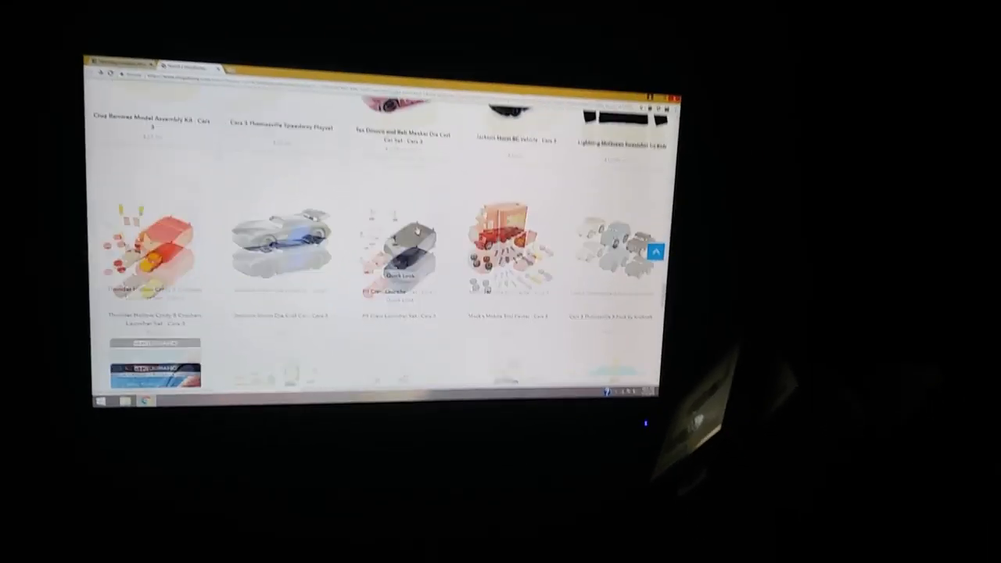
scroll("down", 3)
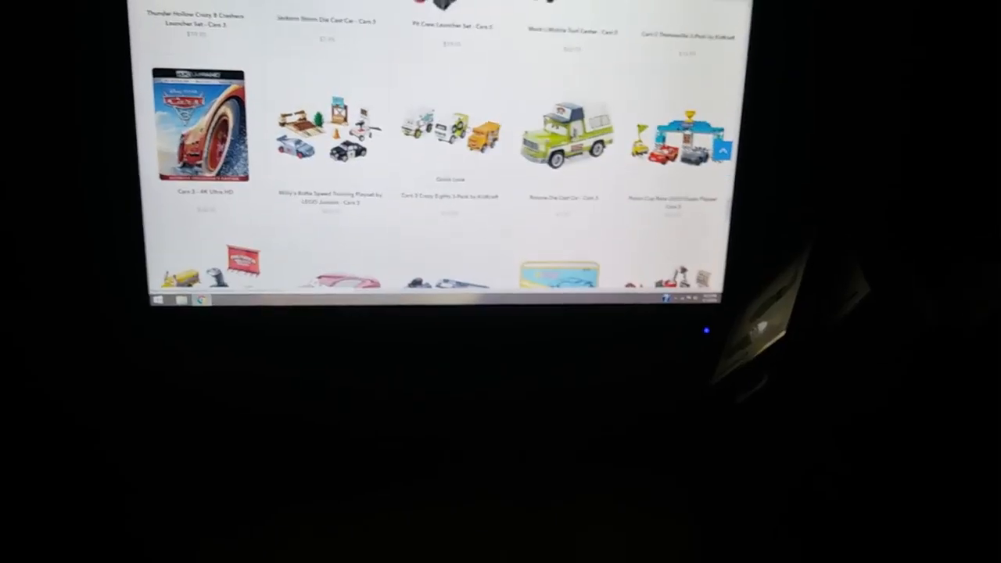
scroll("down", 3)
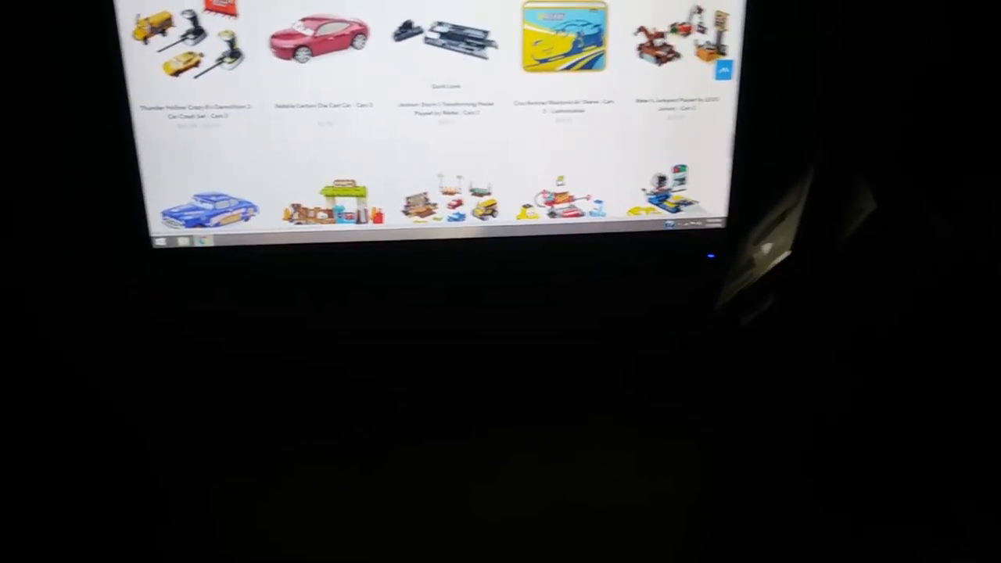
scroll("down", 3)
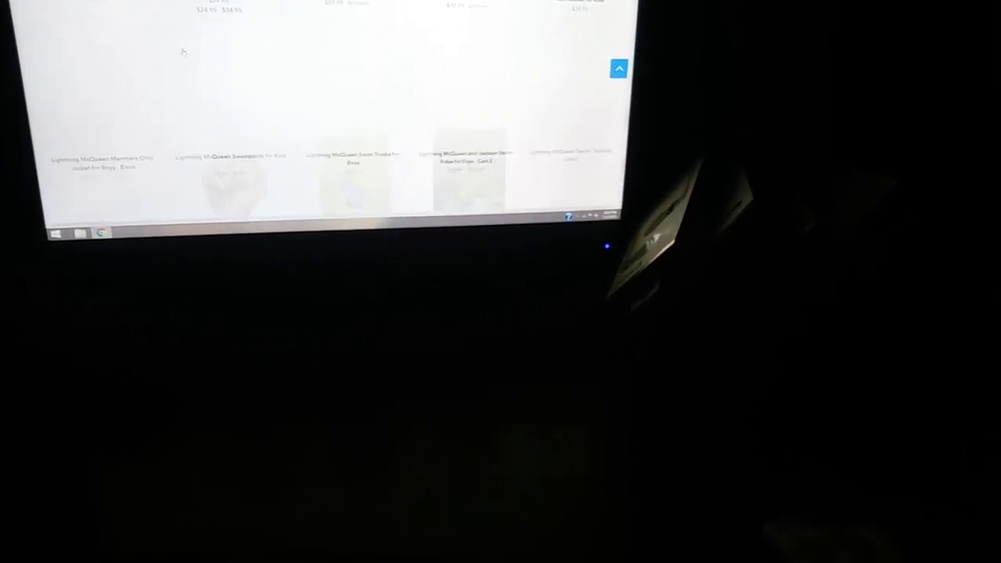
scroll("down", 3)
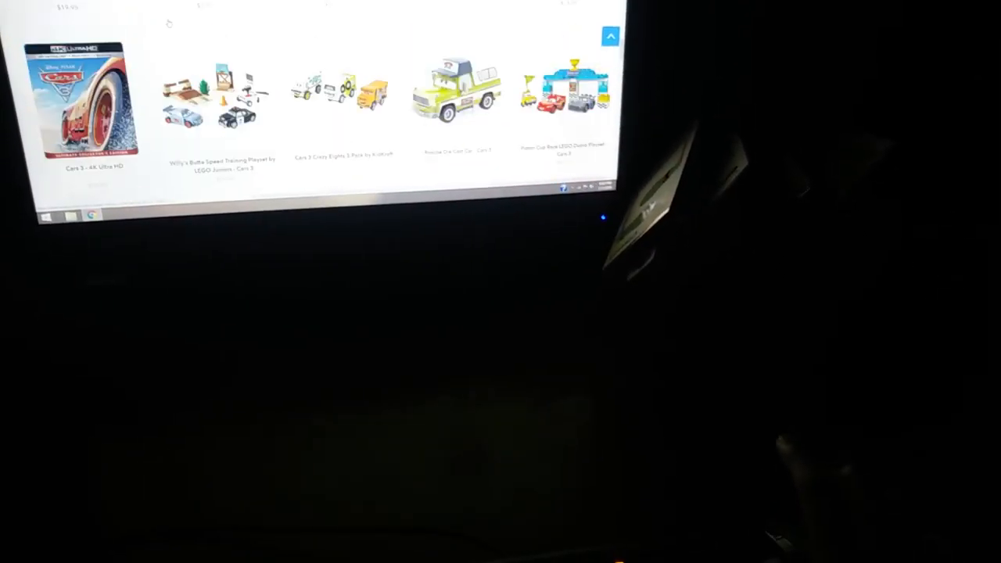
scroll("down", 3)
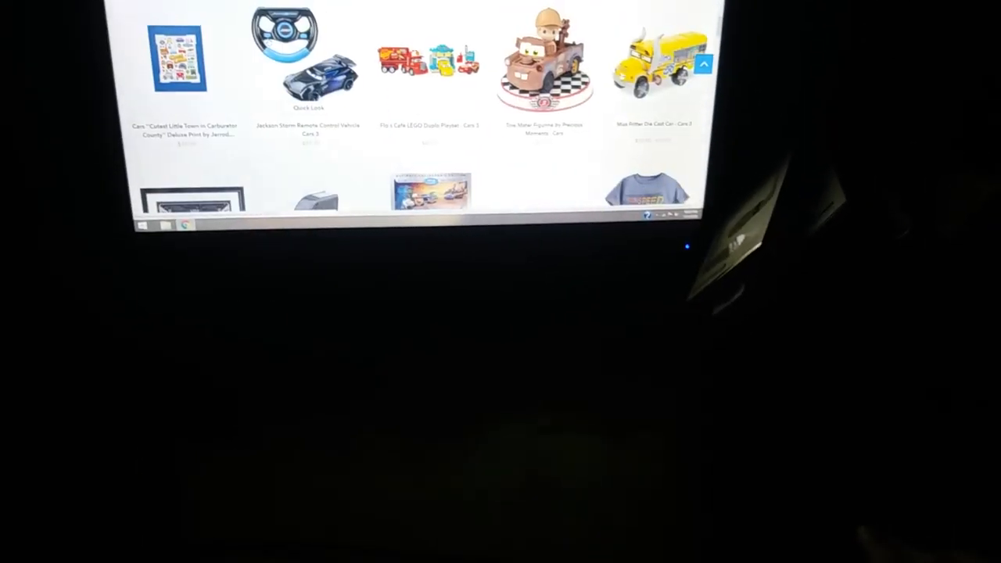
scroll("down", 3)
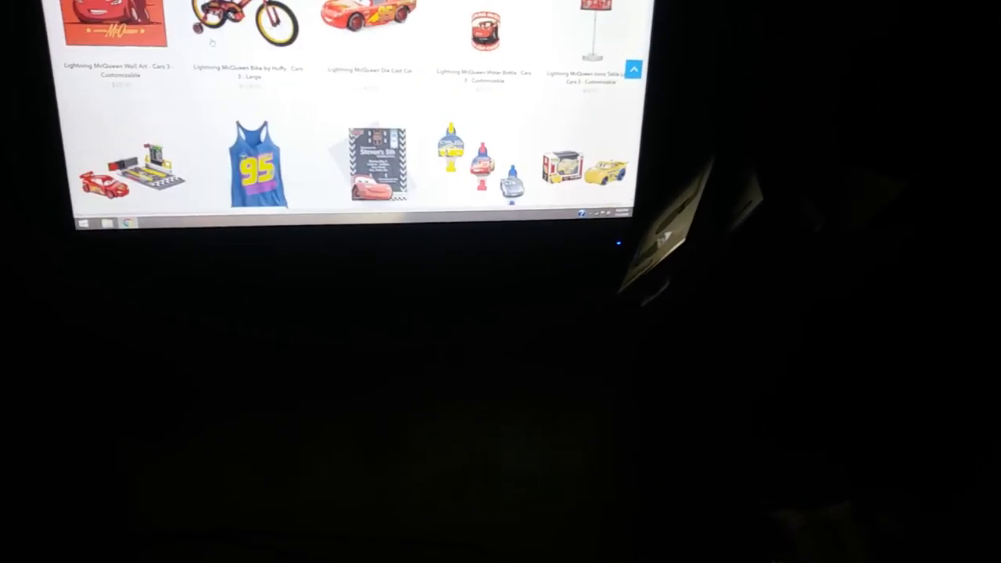